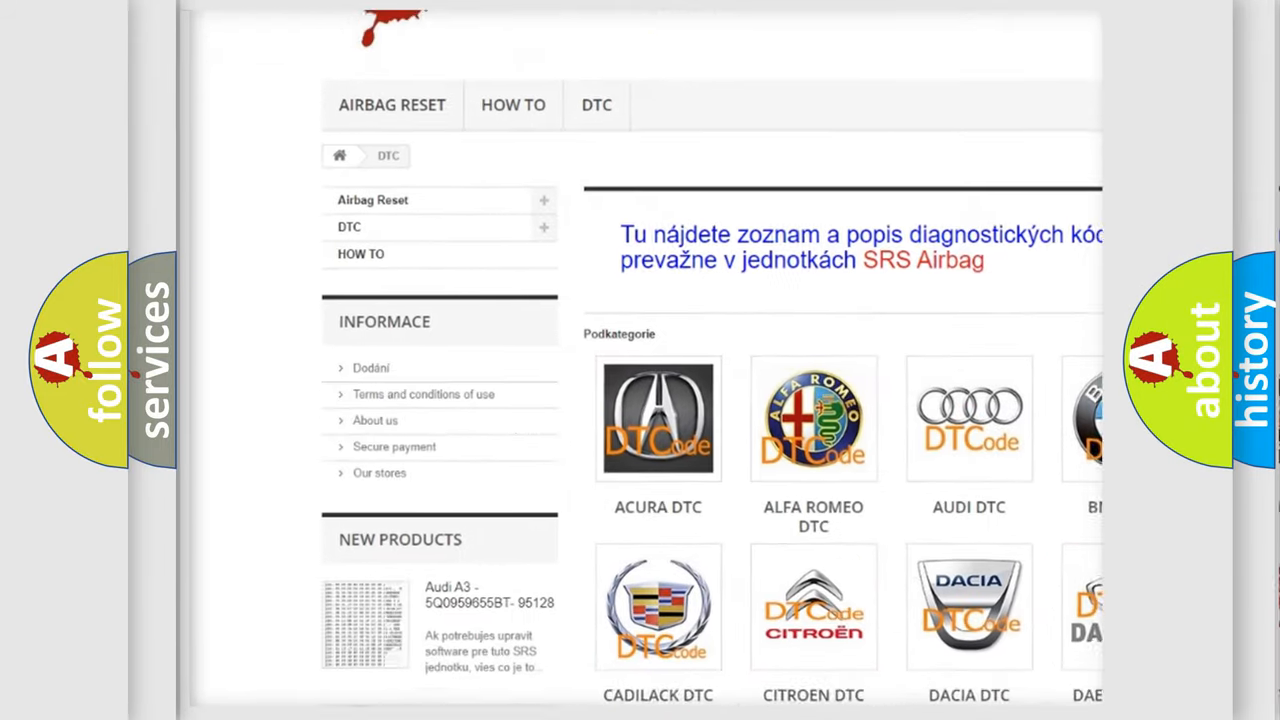
Step: Scroll down past the car brand logos to reach the list of DTC code links
scroll(down, 3)
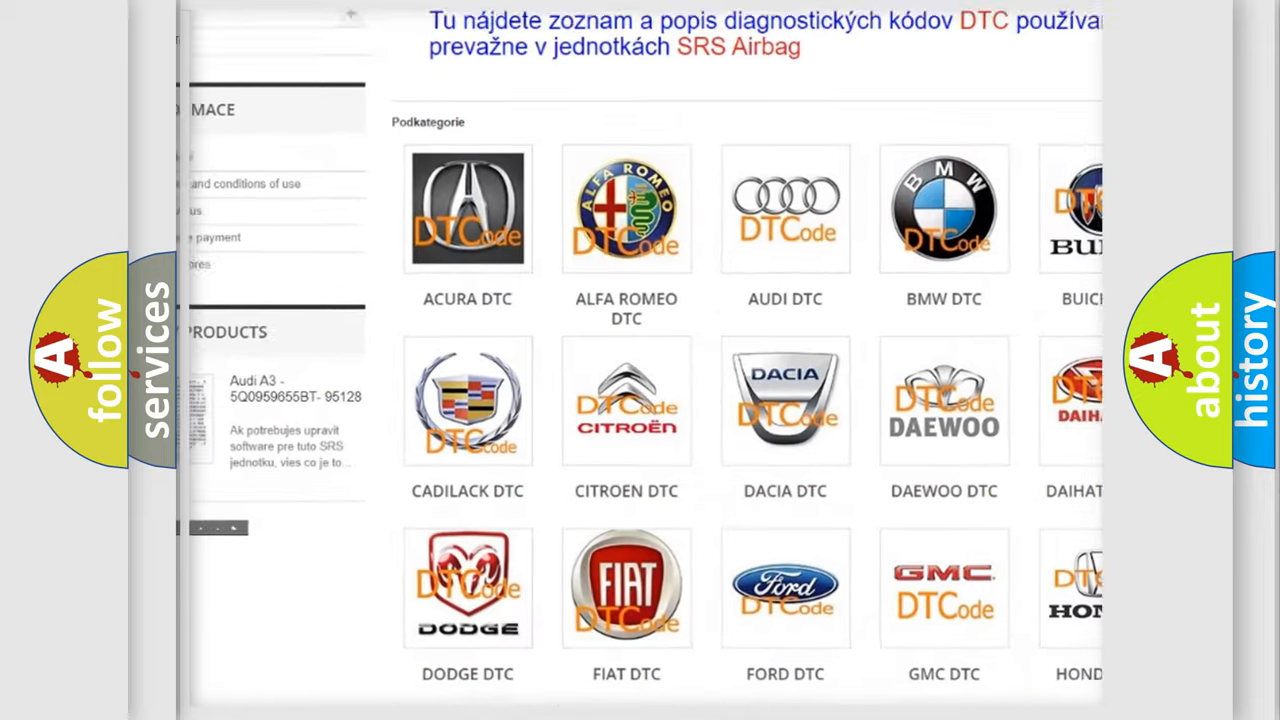
scroll(down, 3)
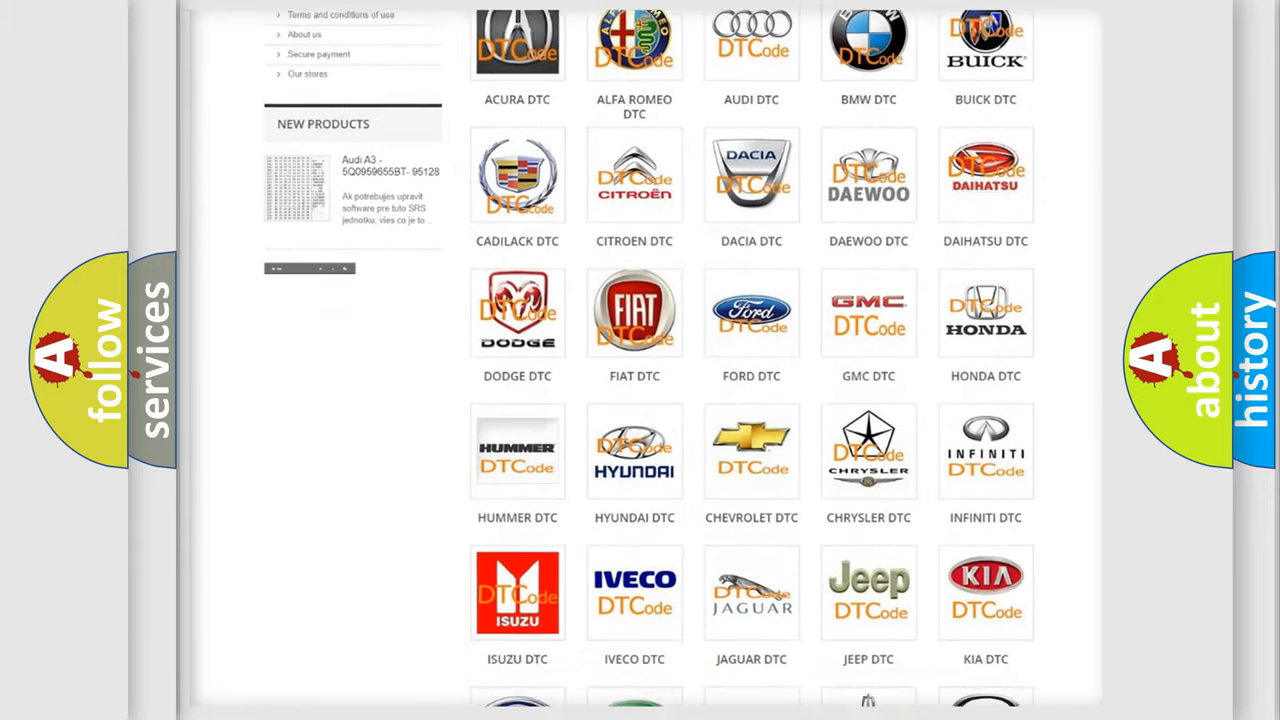
scroll(down, 3)
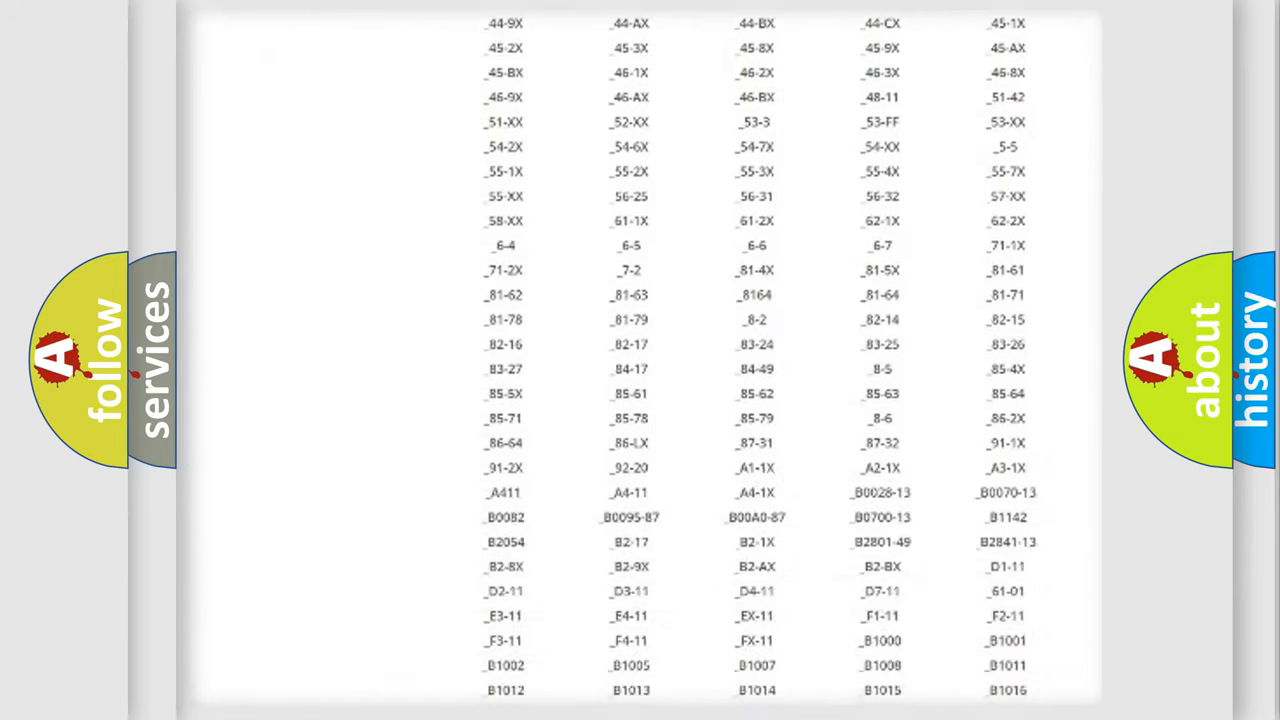
scroll(down, 3)
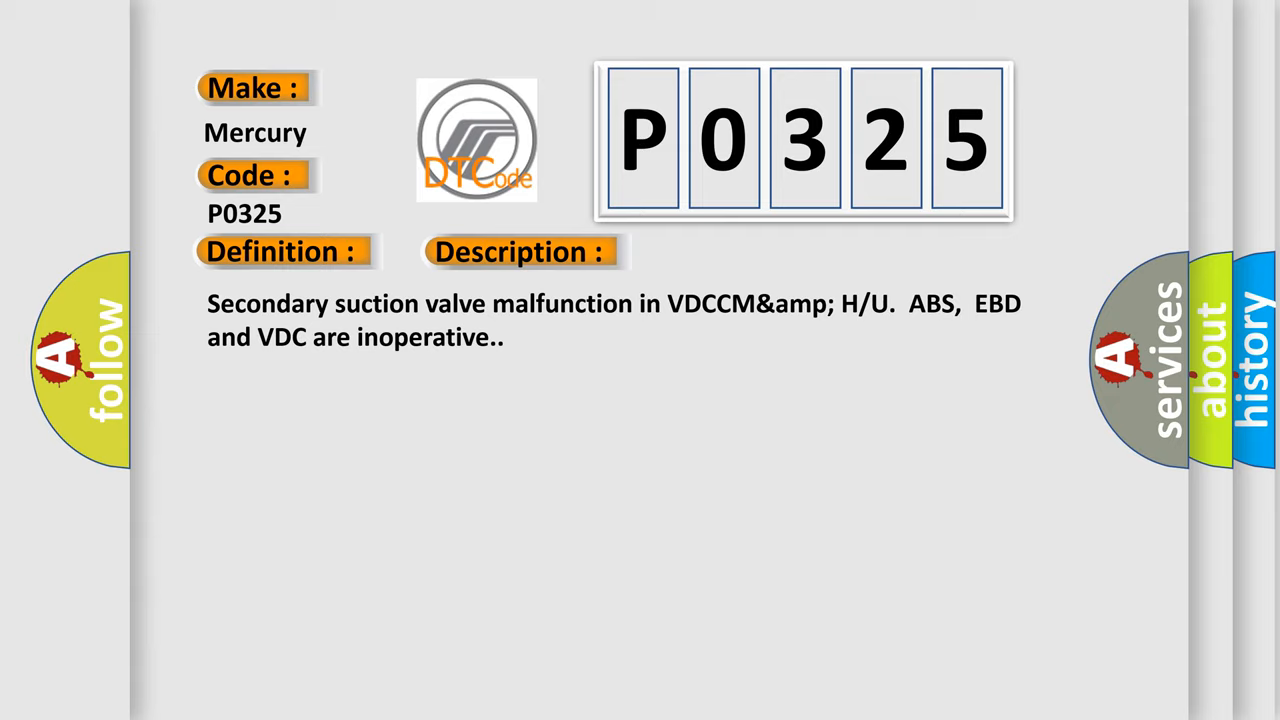
Step: Advance the Mercury P0325 card from its Description slide to the Cause slide
click(734, 252)
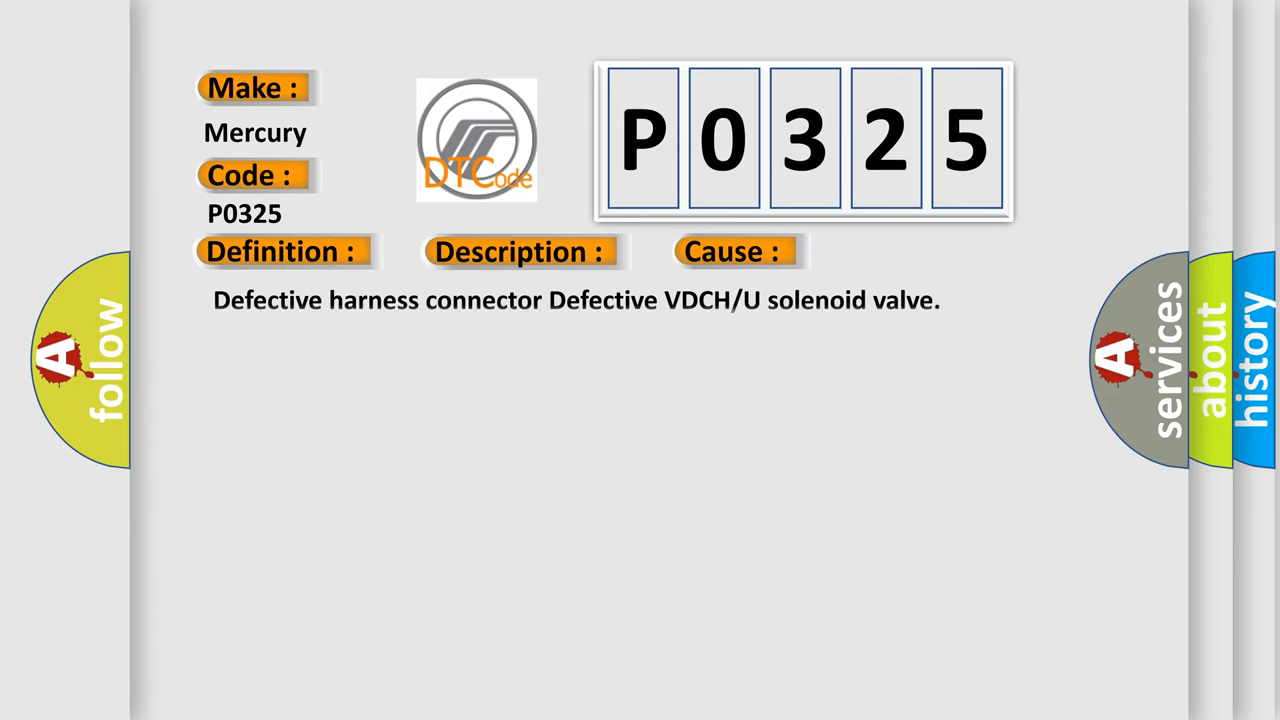